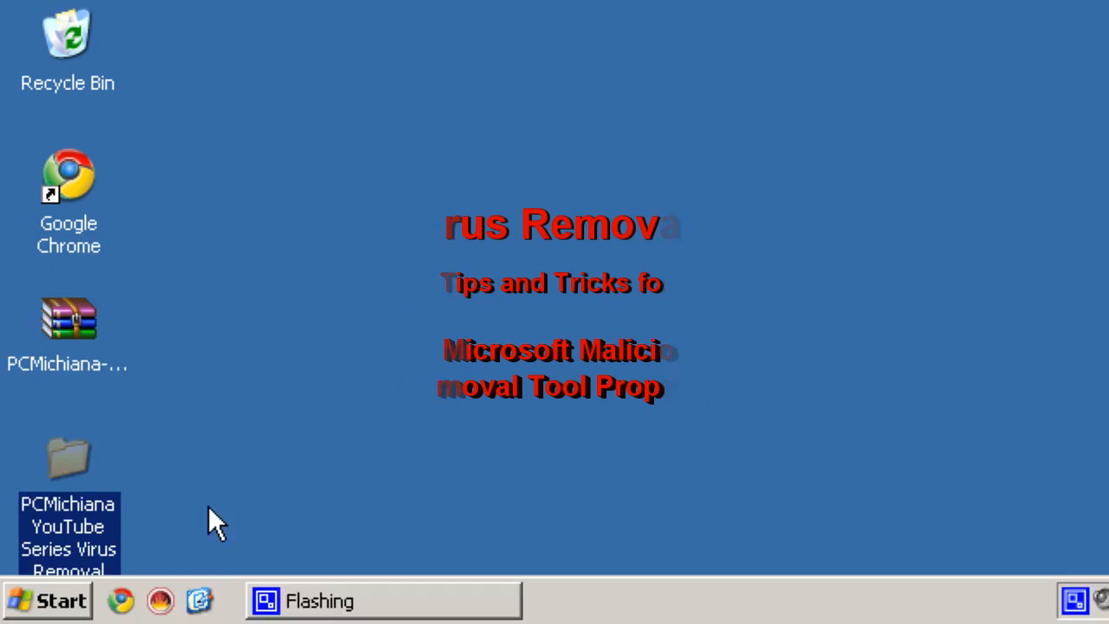
mouse_move(83, 537)
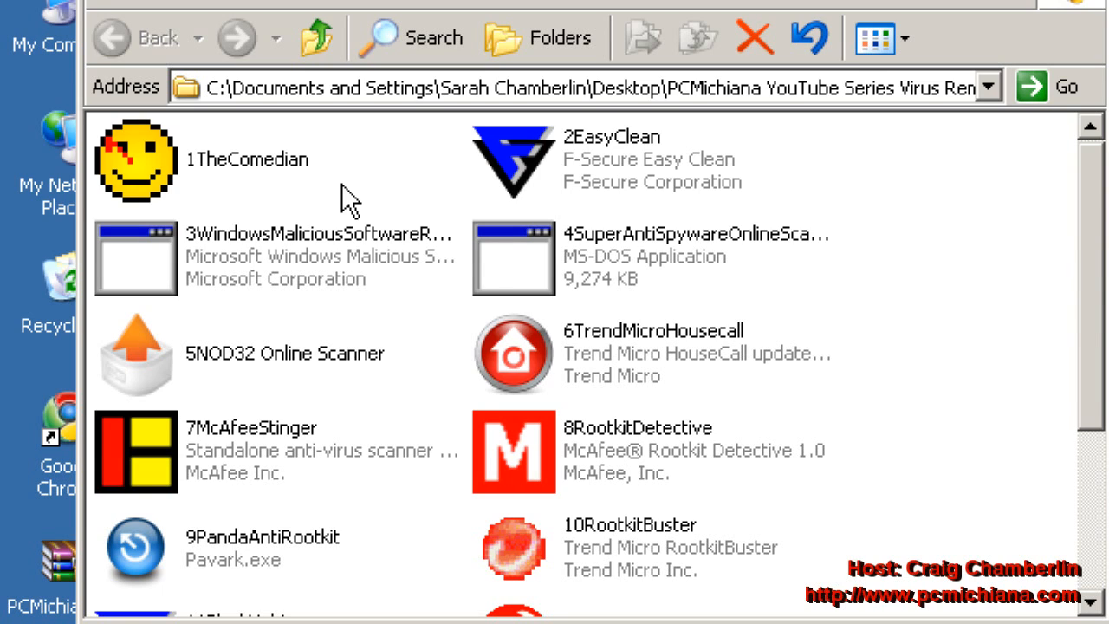
mouse_move(338, 260)
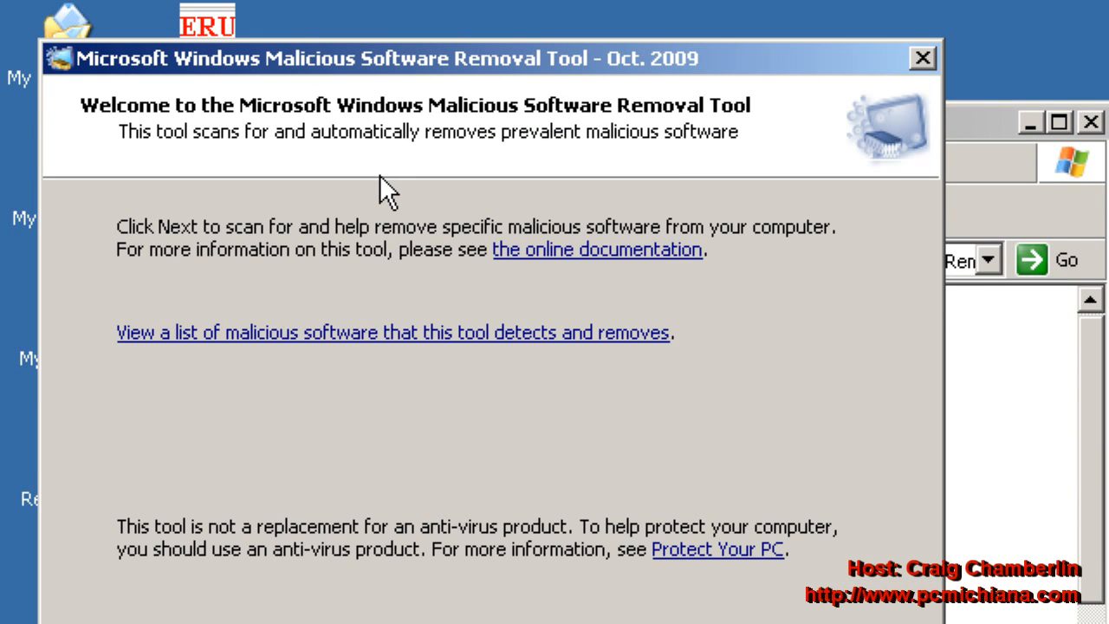
mouse_move(373, 338)
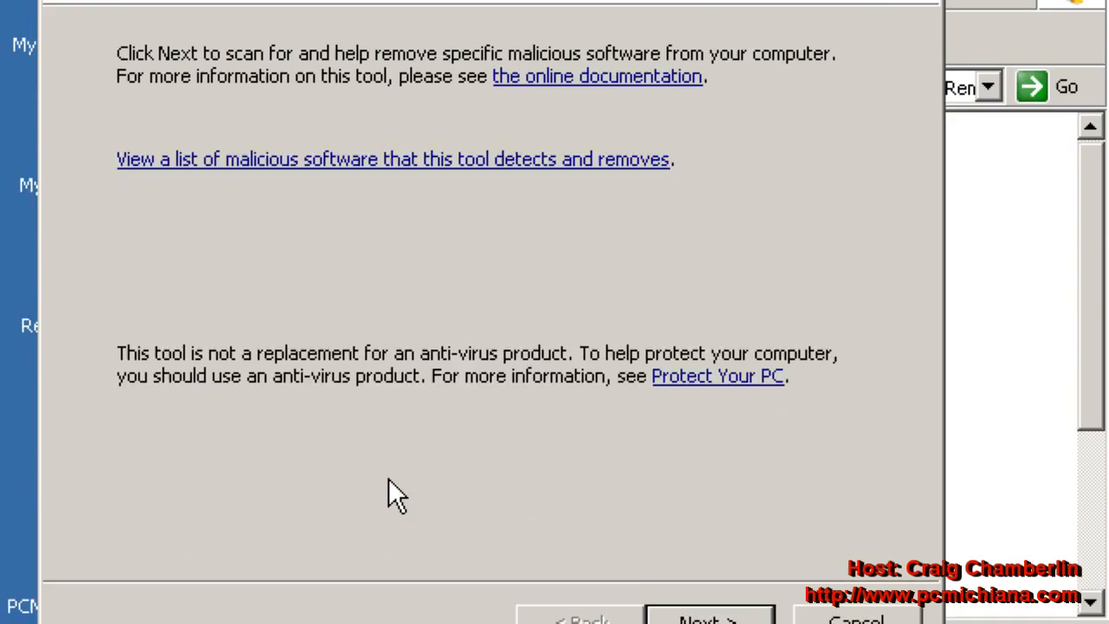
Step: Advance past the welcome page to start the malicious software scan
left_click(709, 617)
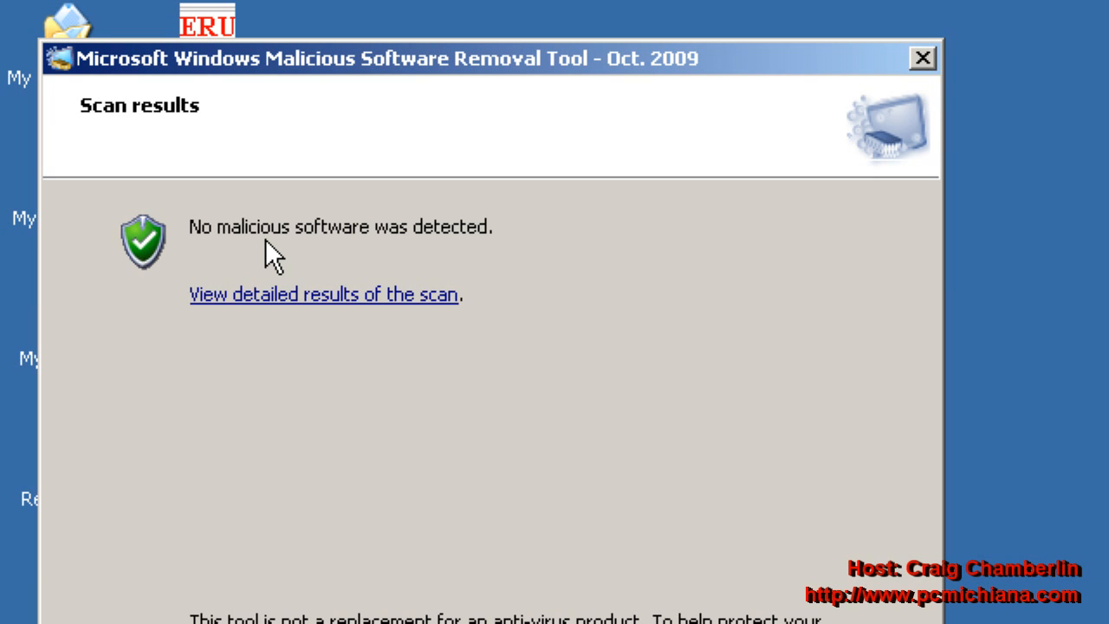
mouse_move(321, 208)
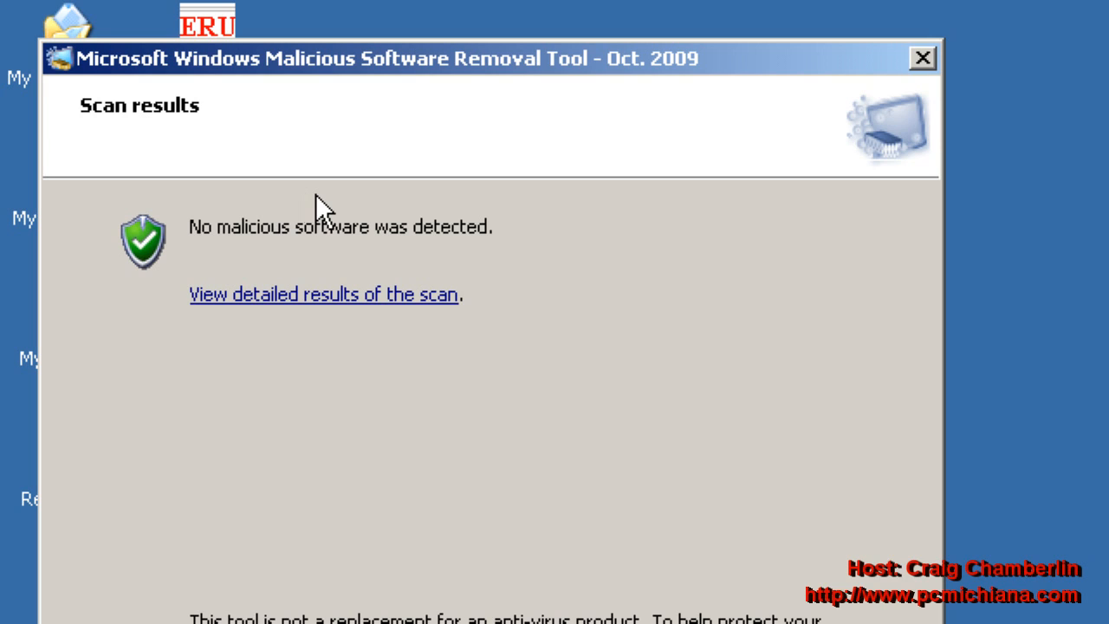
mouse_move(334, 192)
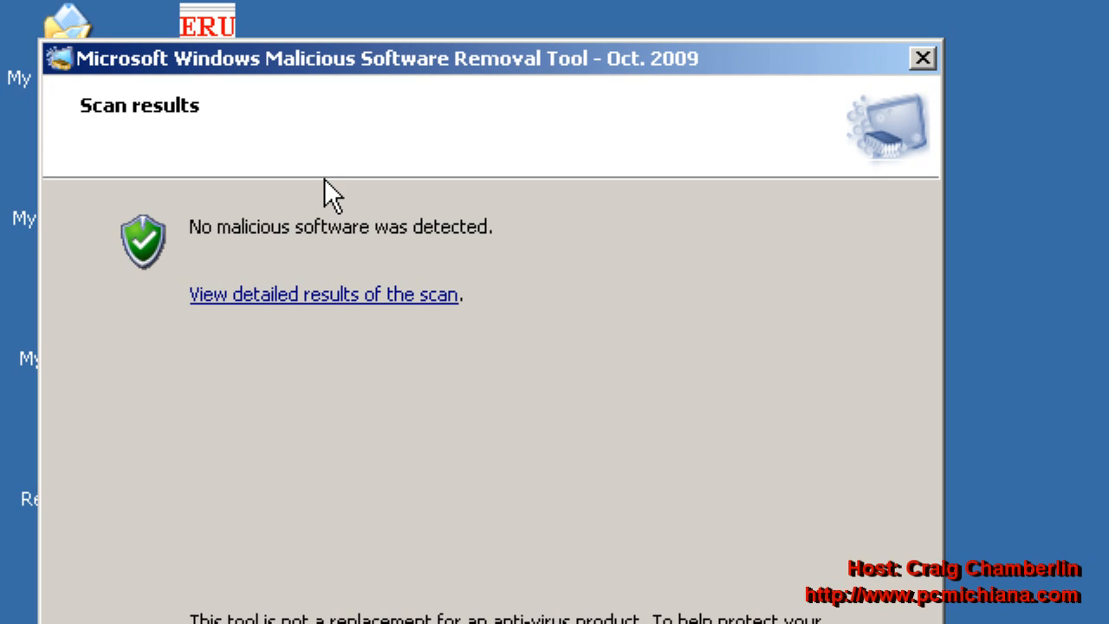
mouse_move(433, 256)
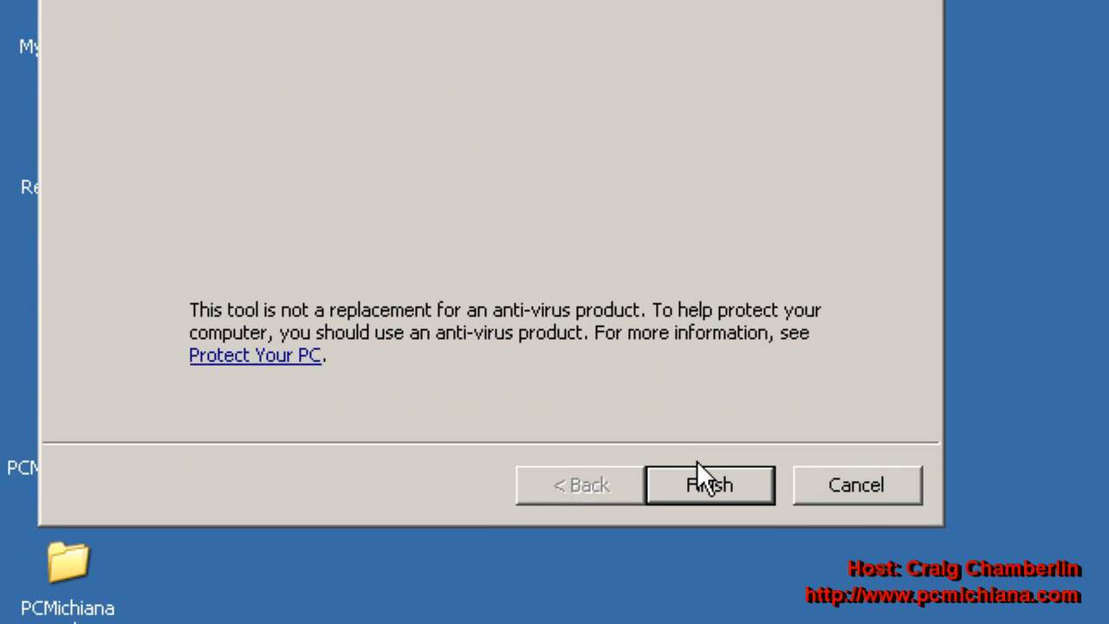
Step: Finish the wizard after the clean scan result
left_click(709, 484)
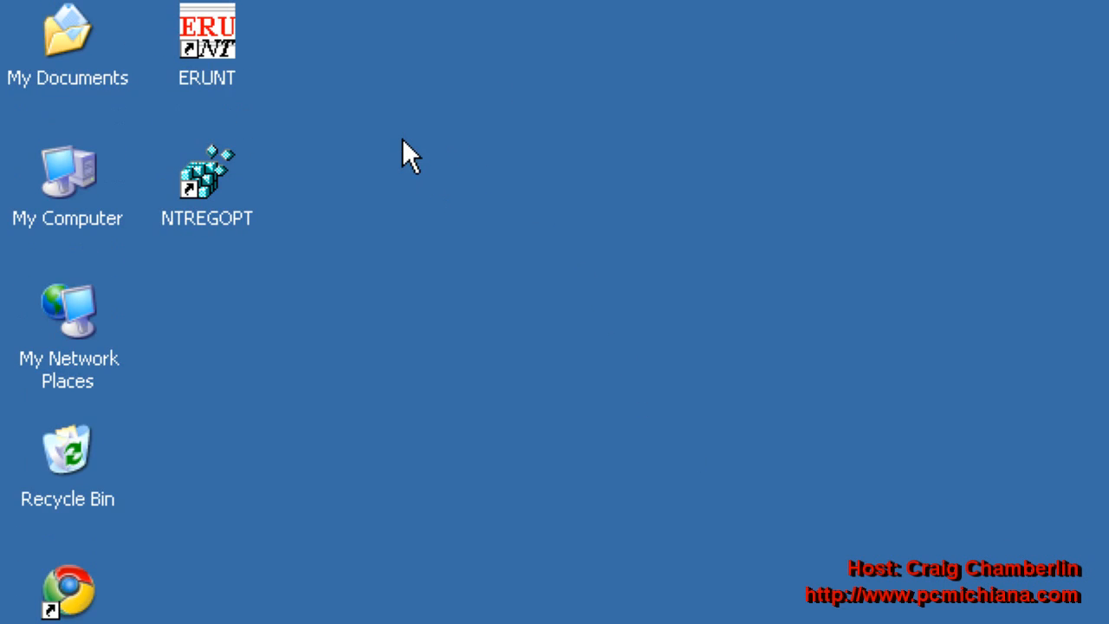